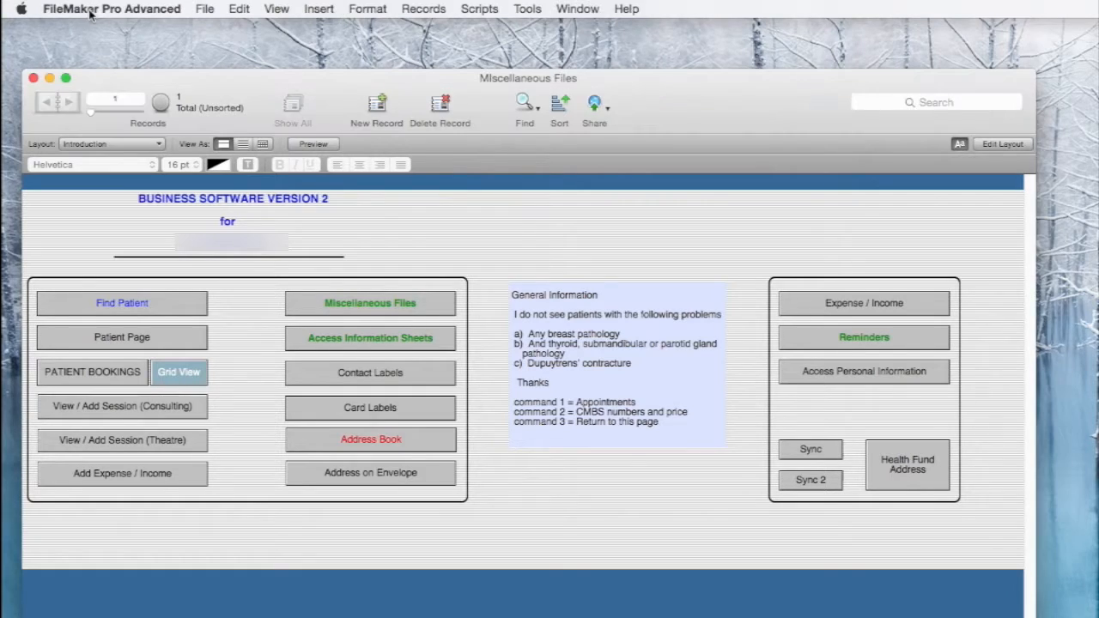
Step: Turn FileMaker network sharing off and back on, then confirm the sharing settings
left_click(106, 8)
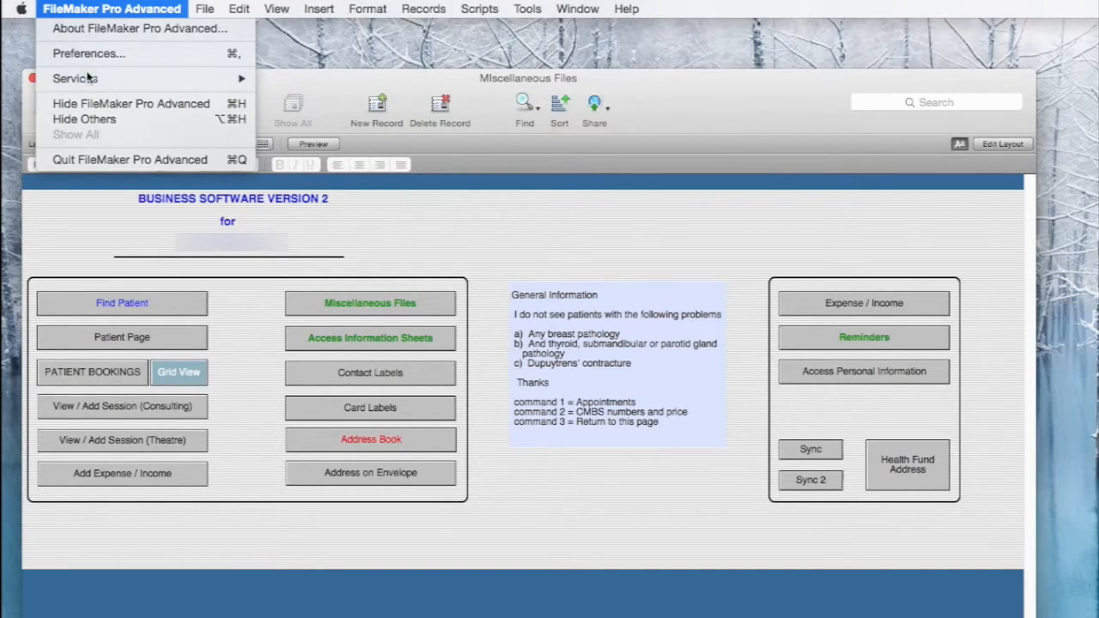
left_click(205, 9)
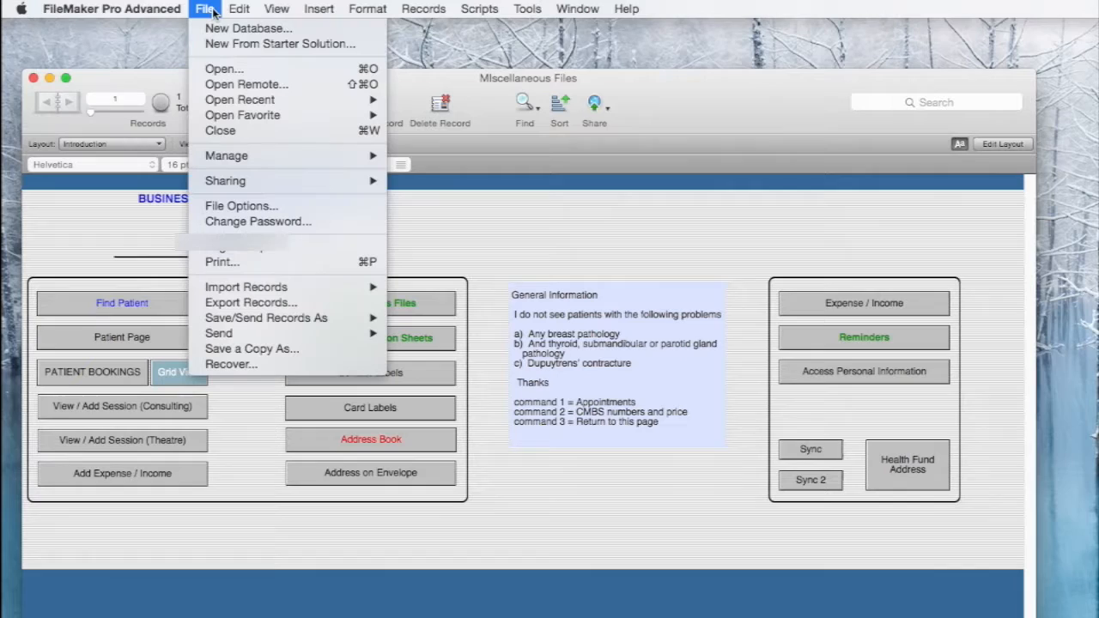
mouse_move(226, 155)
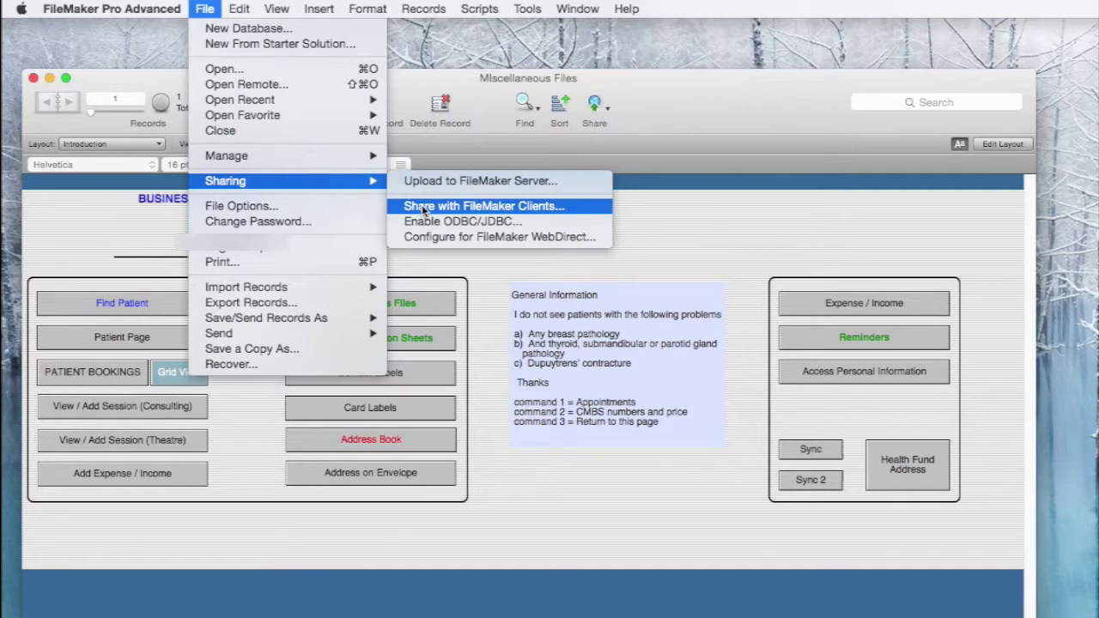
left_click(492, 205)
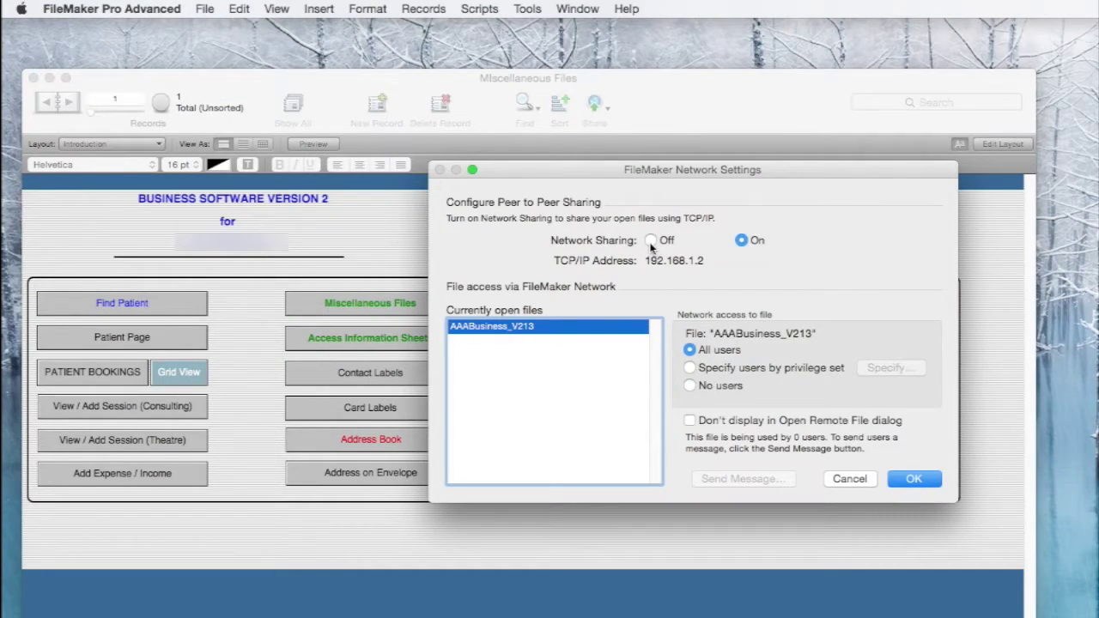
left_click(650, 240)
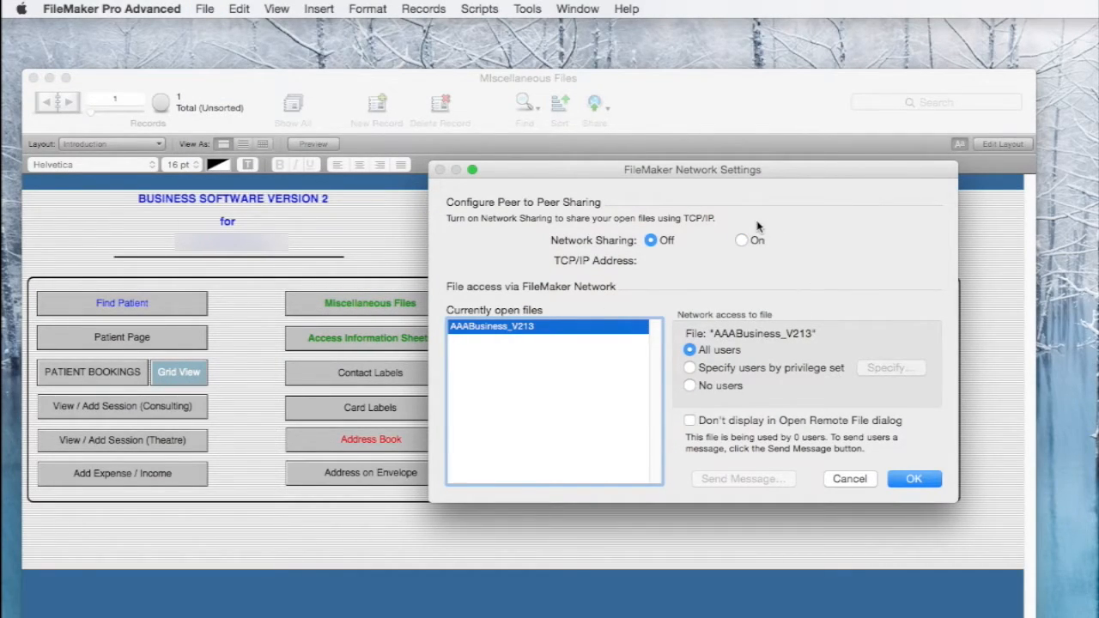
mouse_move(779, 257)
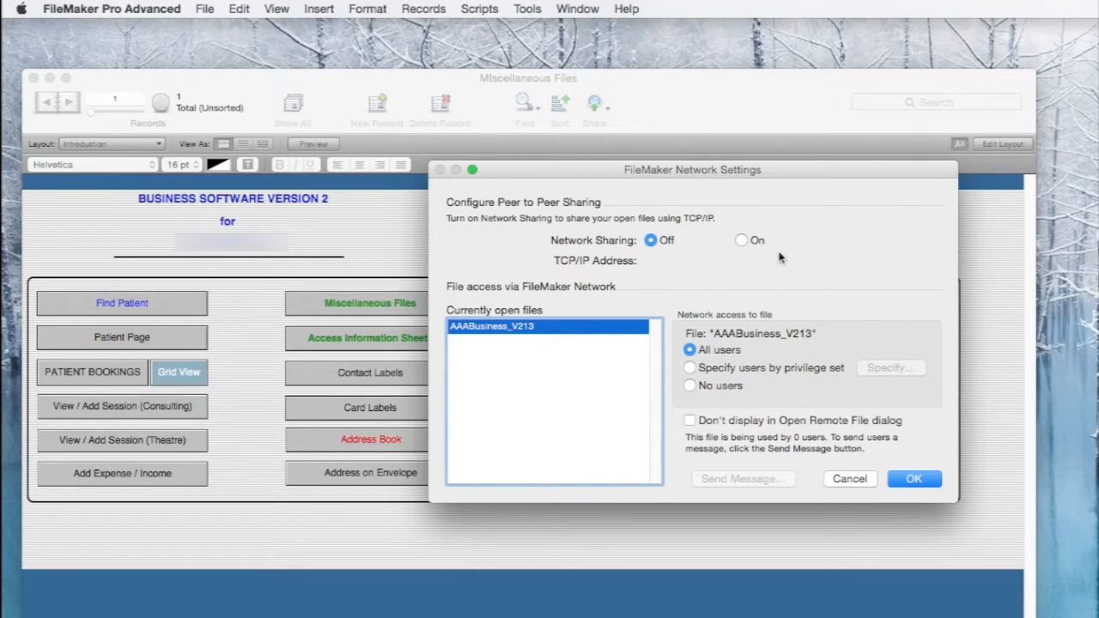
left_click(741, 240)
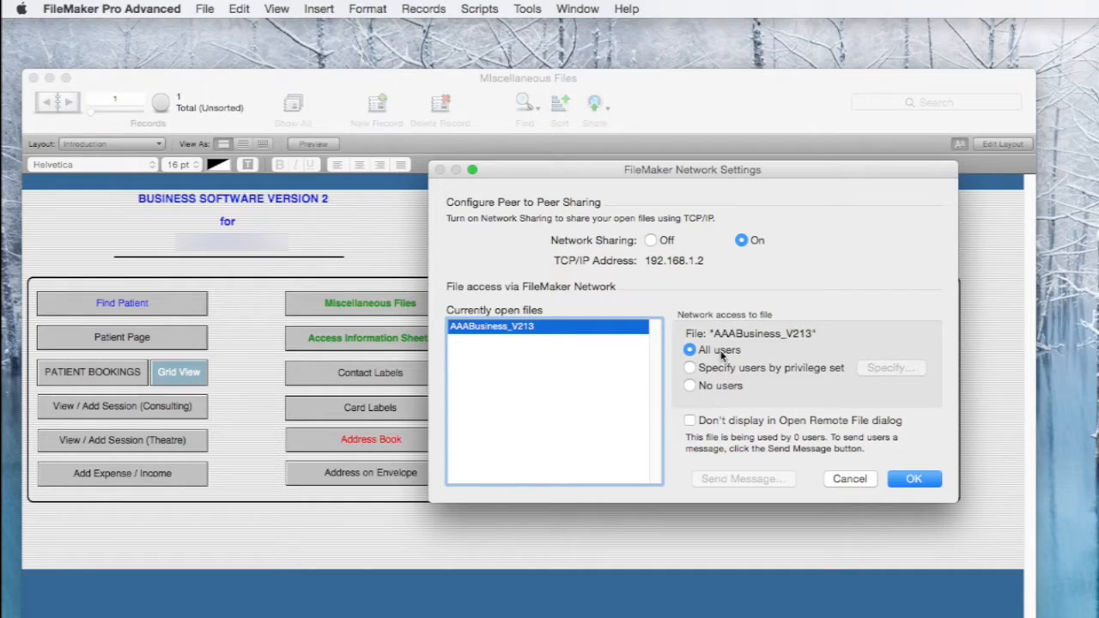
mouse_move(764, 346)
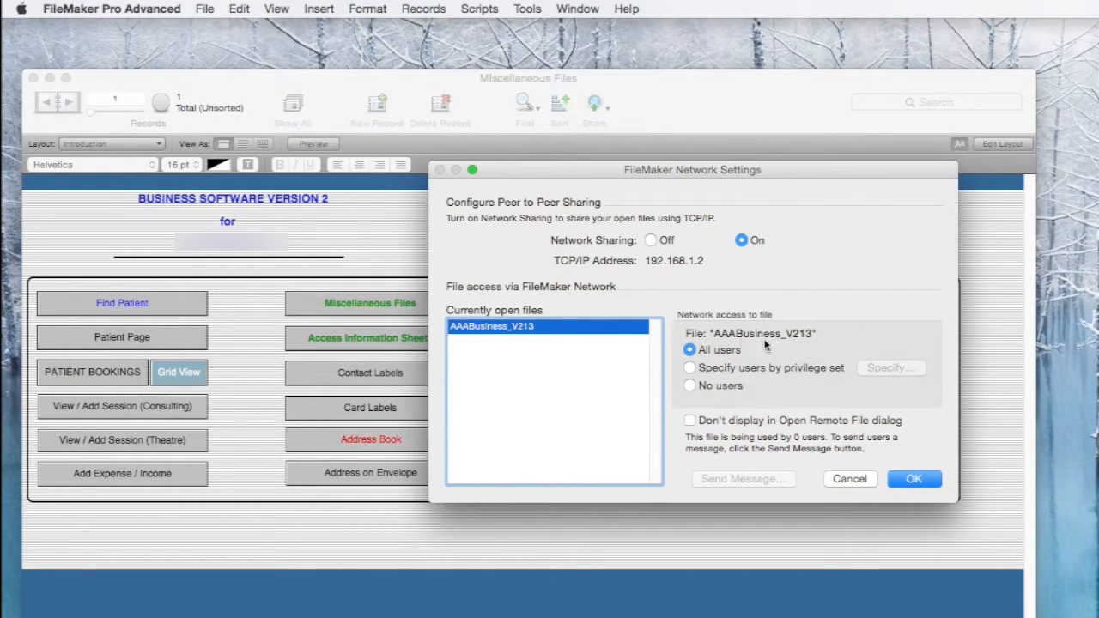
left_click(913, 479)
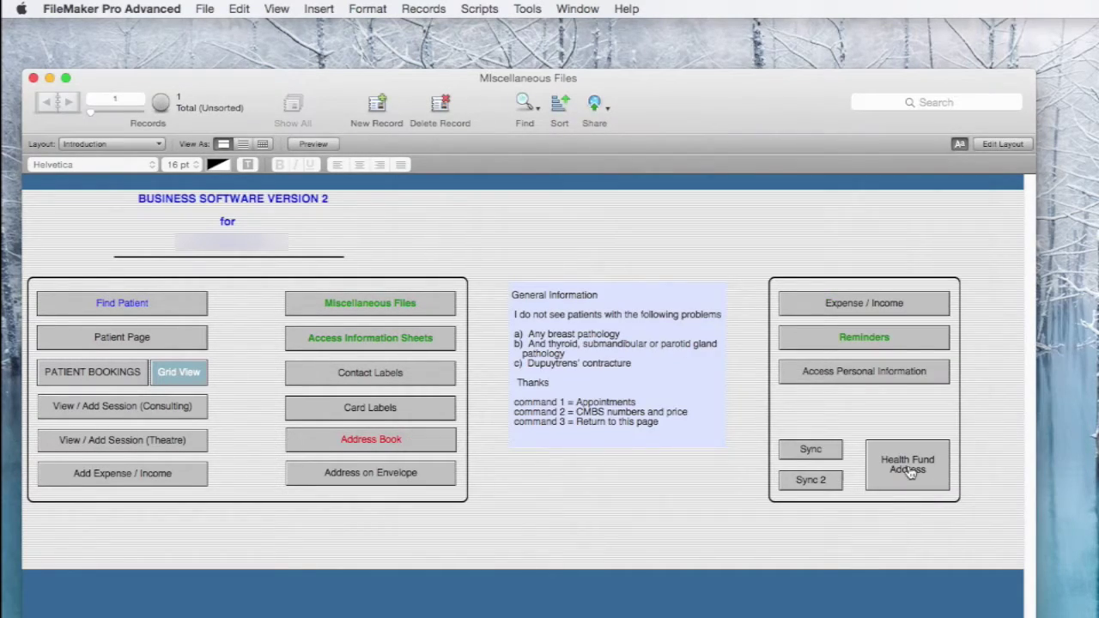
Step: Open System Preferences' Network pane to read the Wi-Fi address 192.168.1.2
left_click(13, 7)
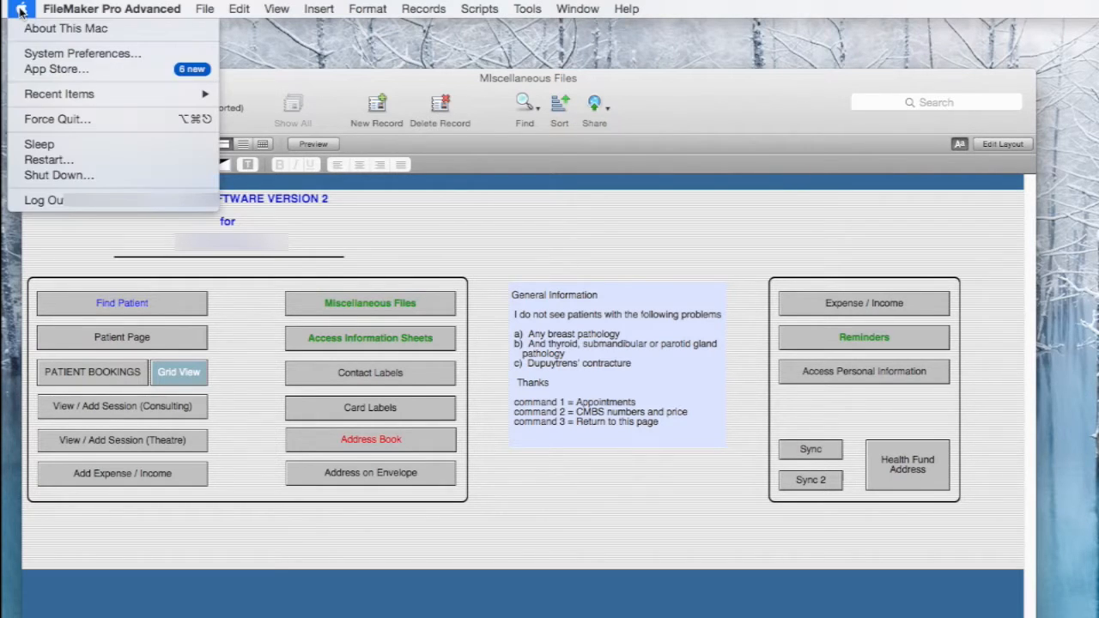
left_click(13, 9)
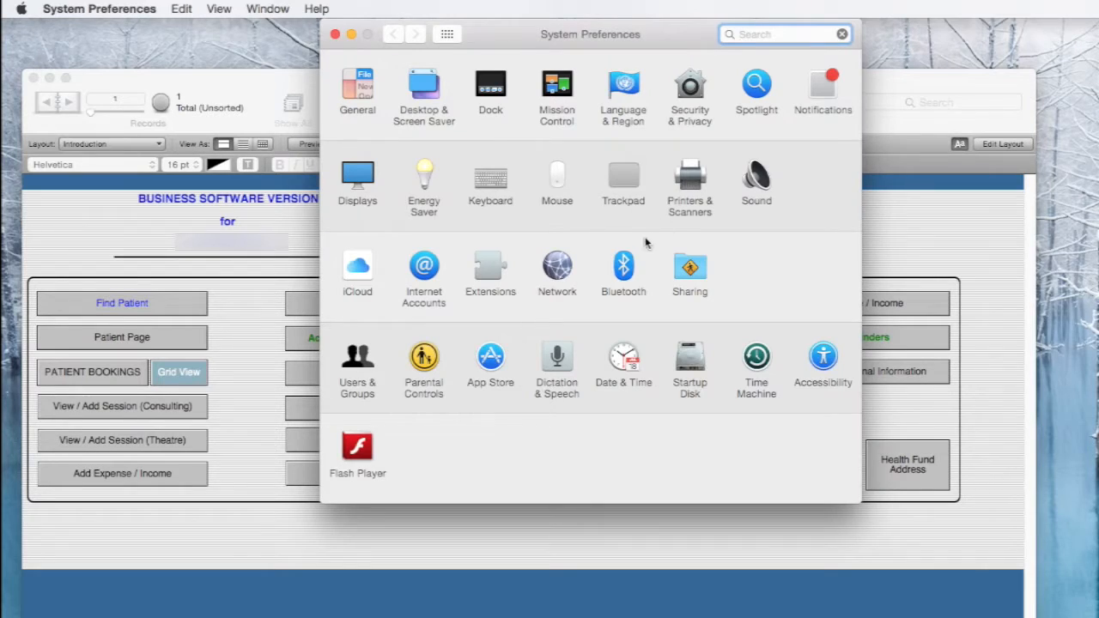
left_click(556, 266)
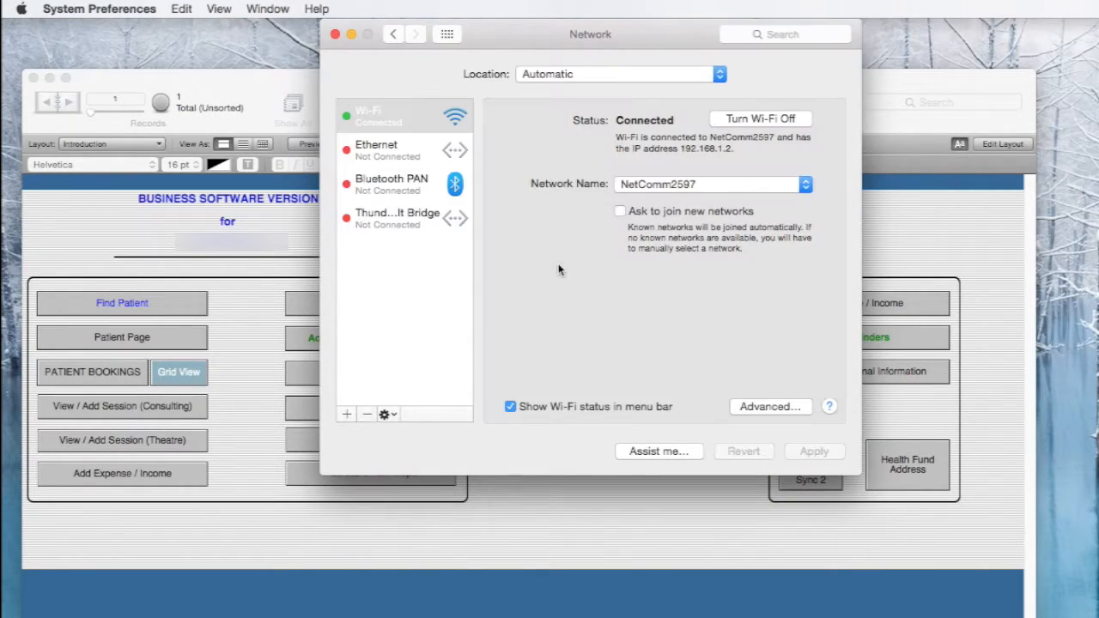
mouse_move(681, 154)
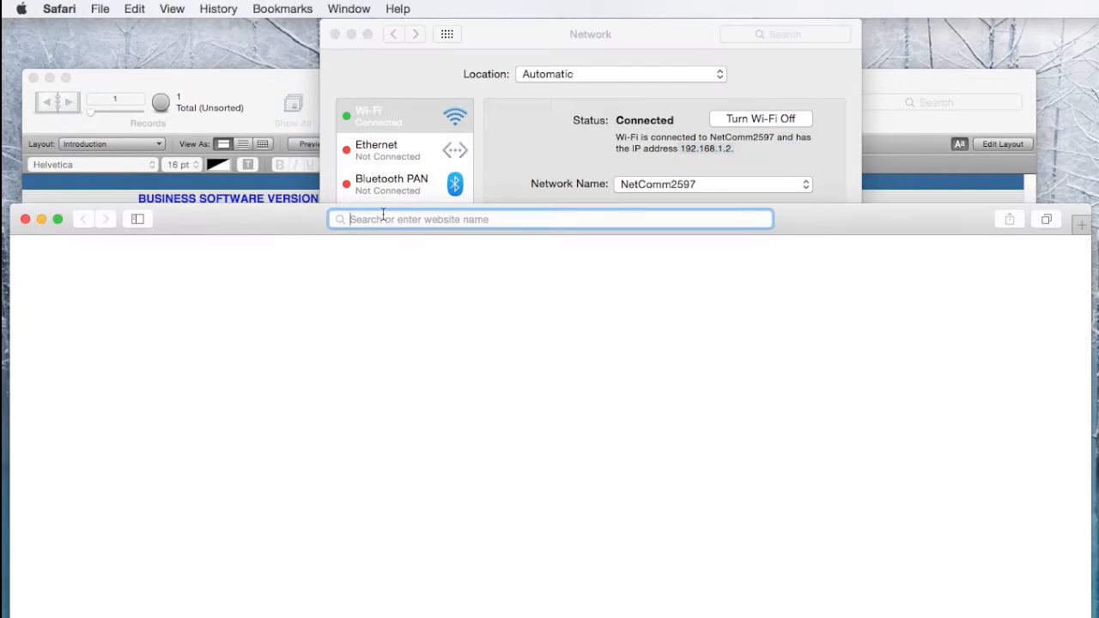
Step: Load the router page and remove the Filemaker Pro rule under NAT Virtual Servers
type("192.168.1.2")
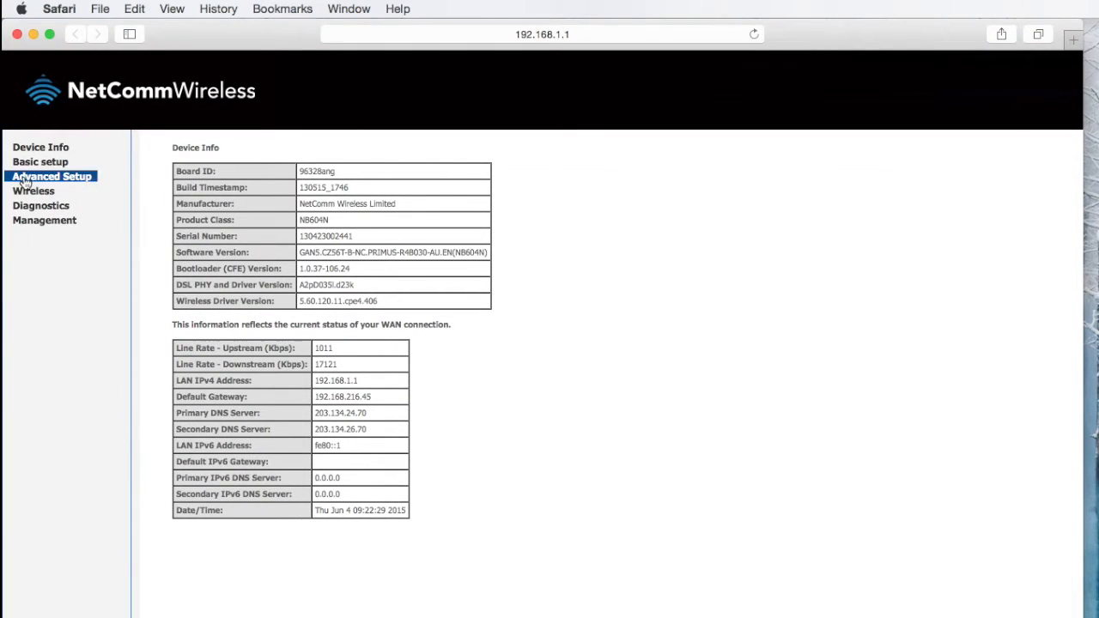
left_click(41, 205)
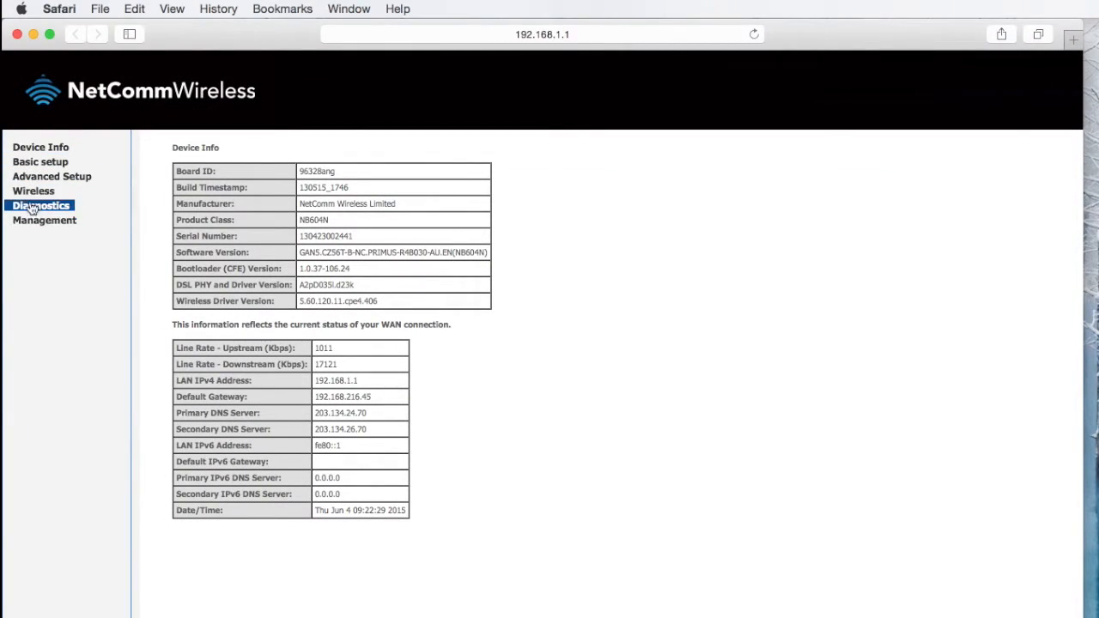
left_click(51, 176)
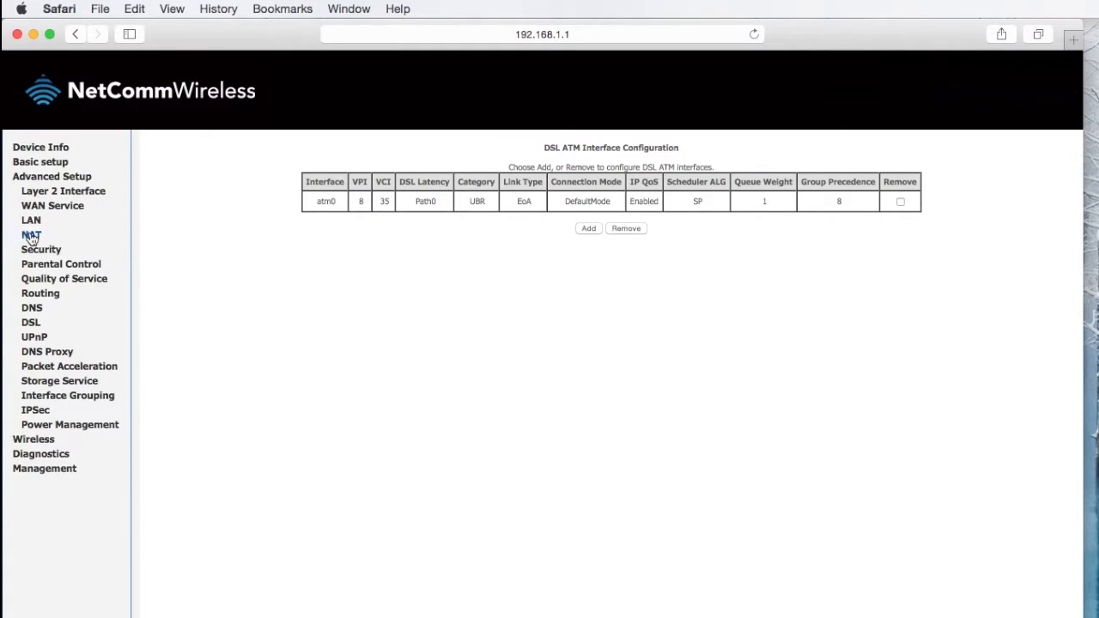
left_click(31, 235)
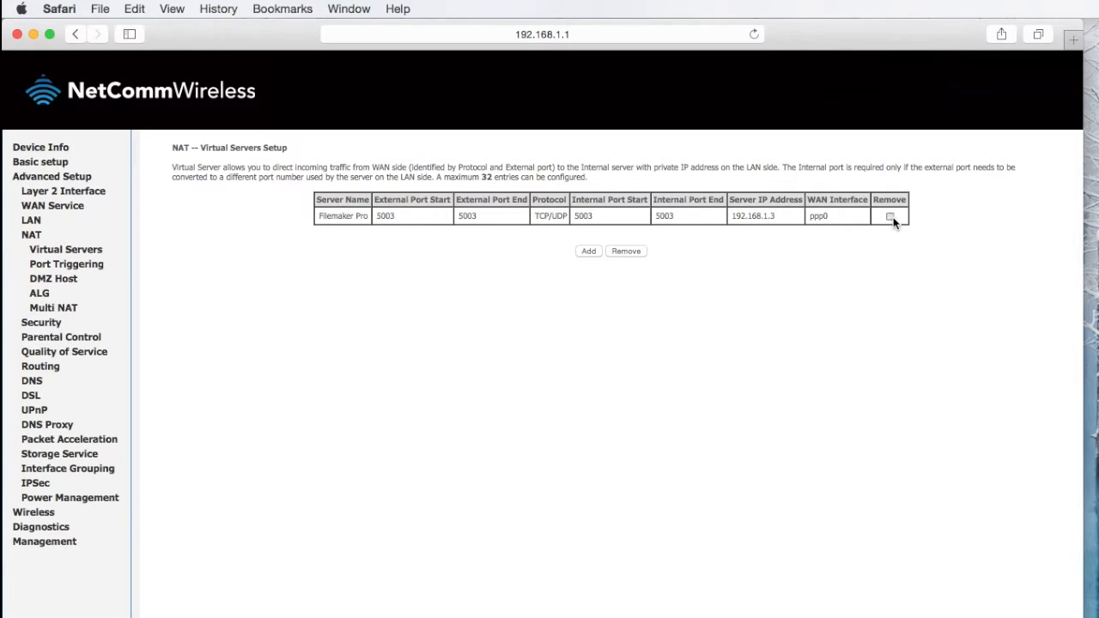
left_click(889, 216)
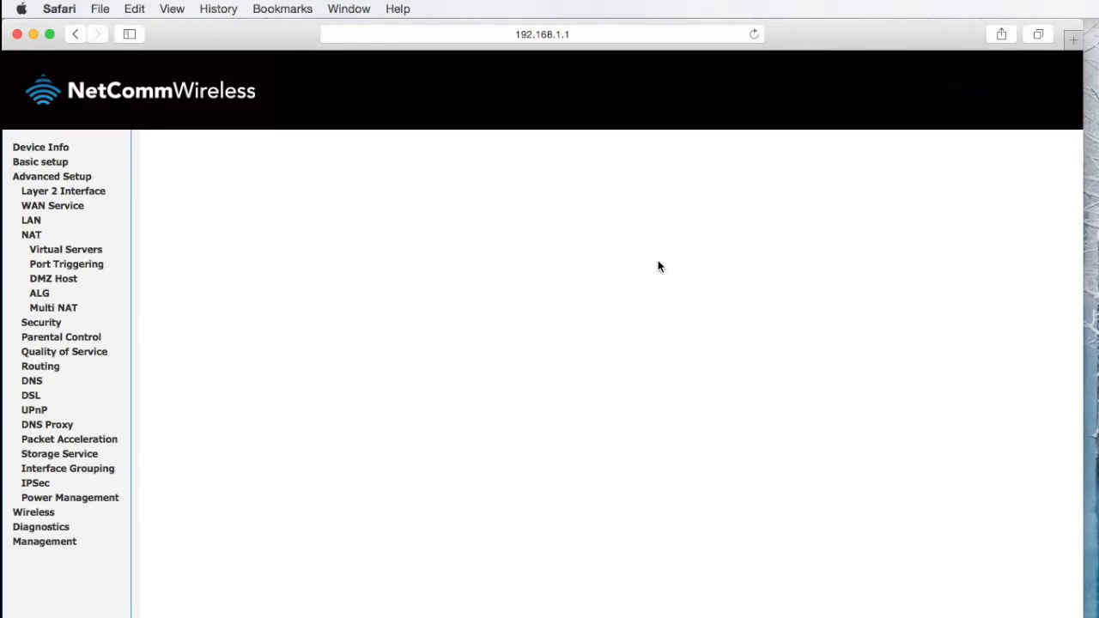
left_click(65, 249)
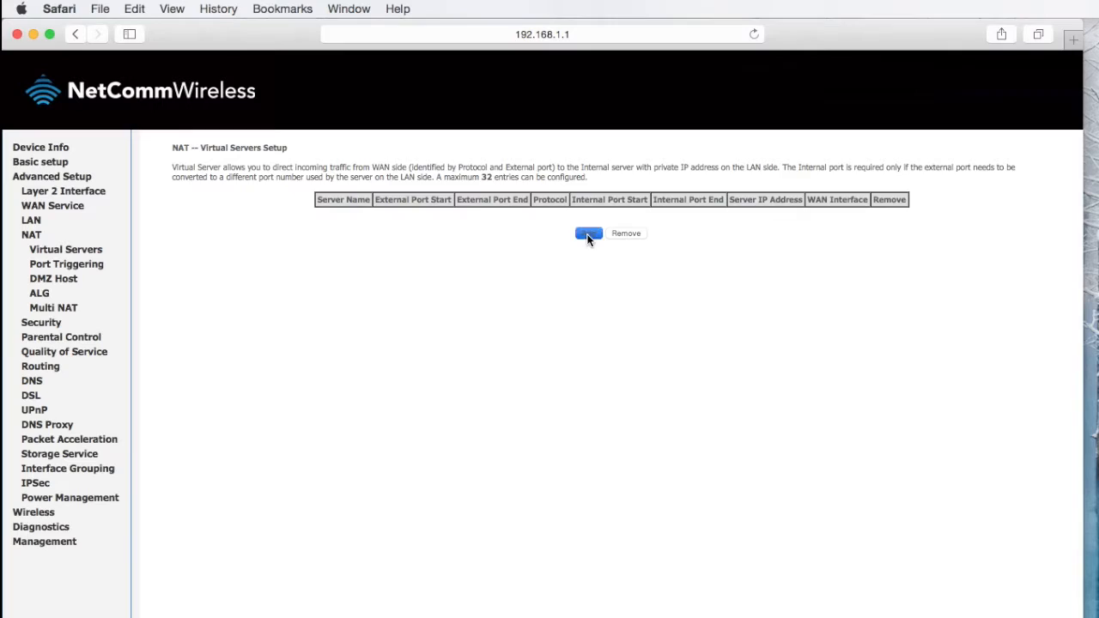
Step: Add custom service 'Filemaker Pro' forwarding TCP/UDP port 5003 to 192.168.1.2, and apply
left_click(588, 233)
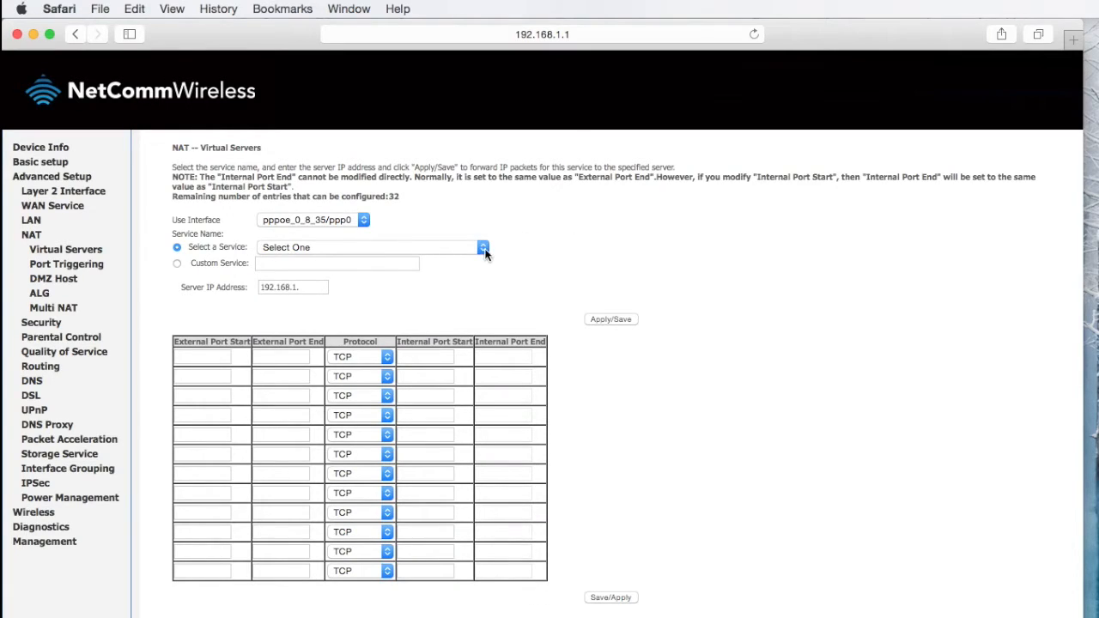
left_click(483, 247)
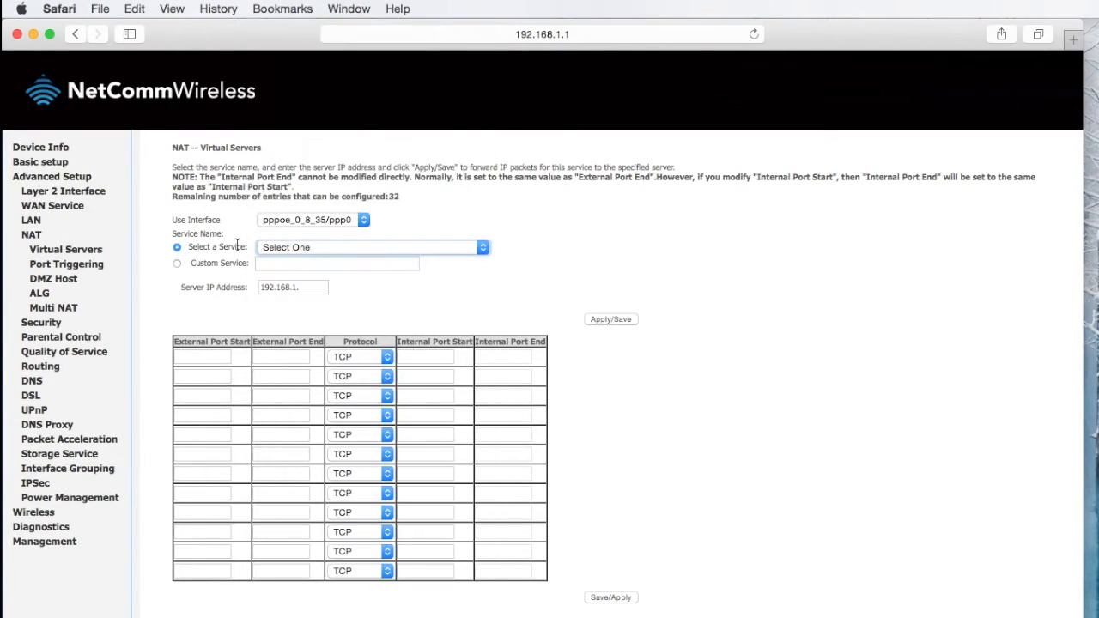
left_click(177, 262)
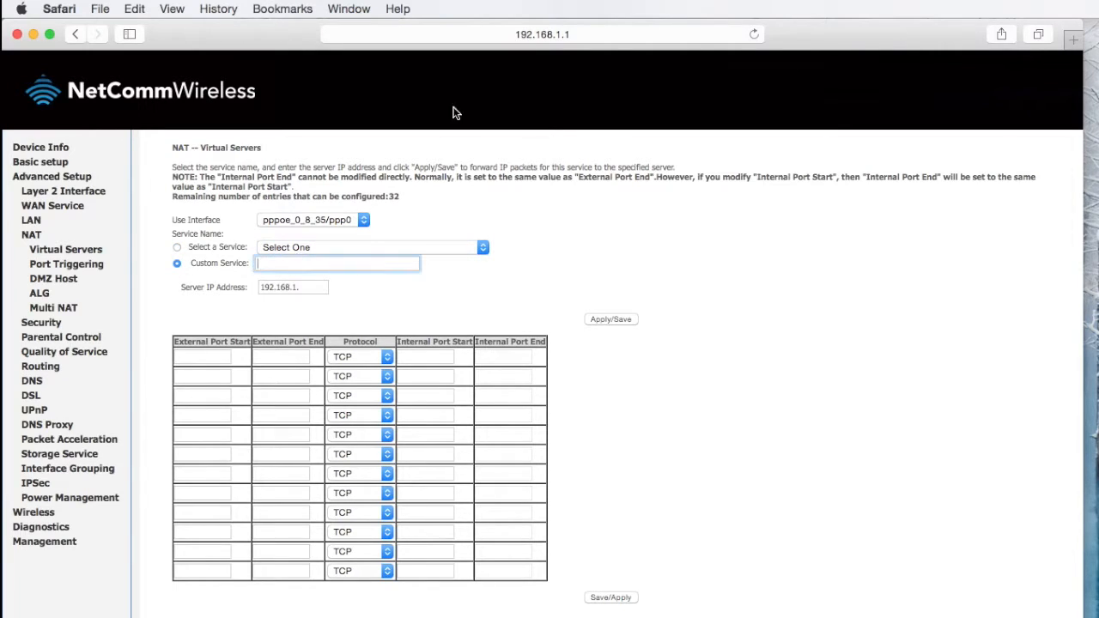
type("Filemaker Pr")
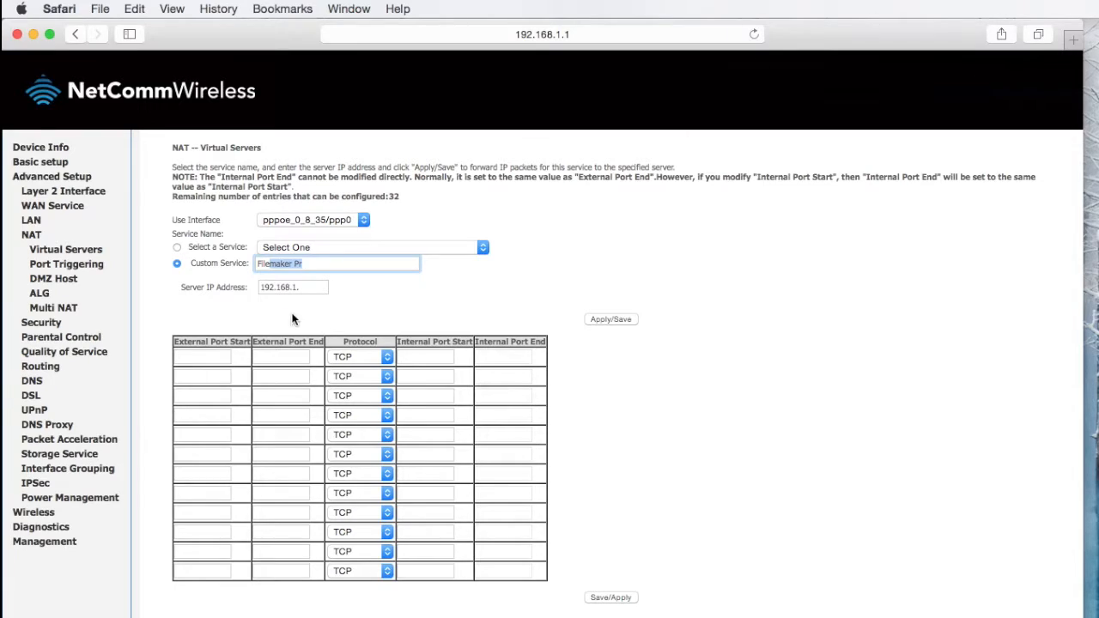
left_click(315, 264)
type("2")
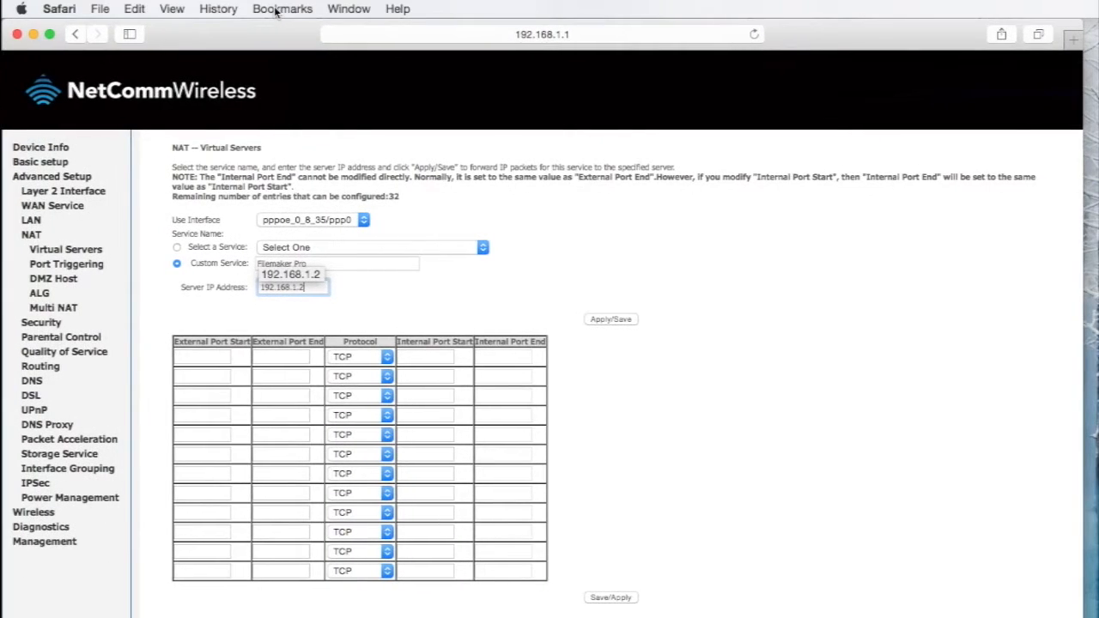
left_click(203, 356)
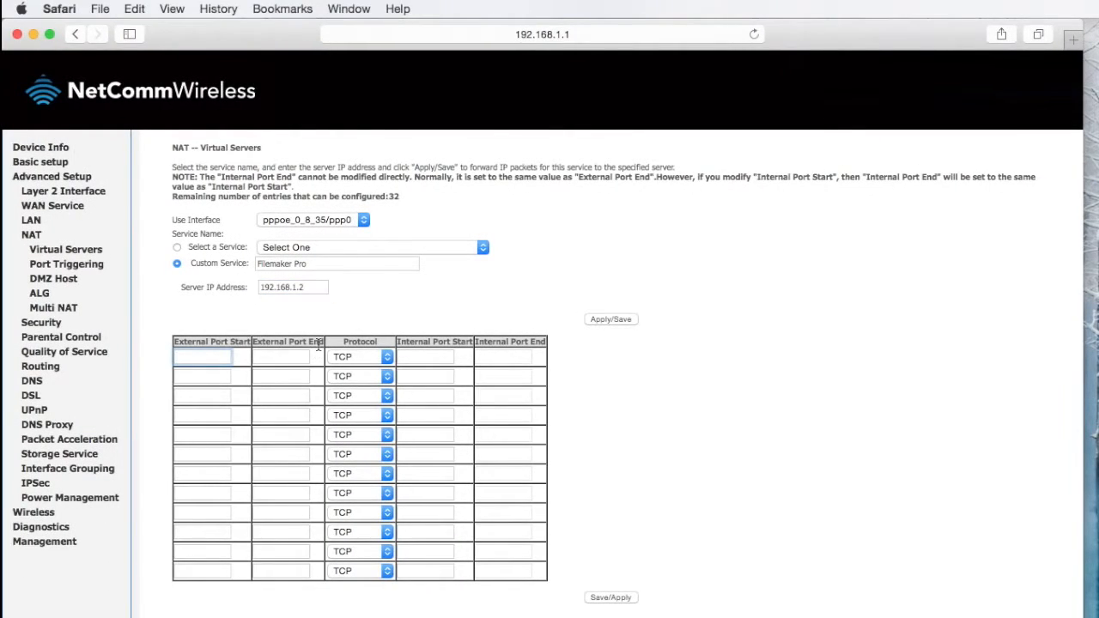
type("5003")
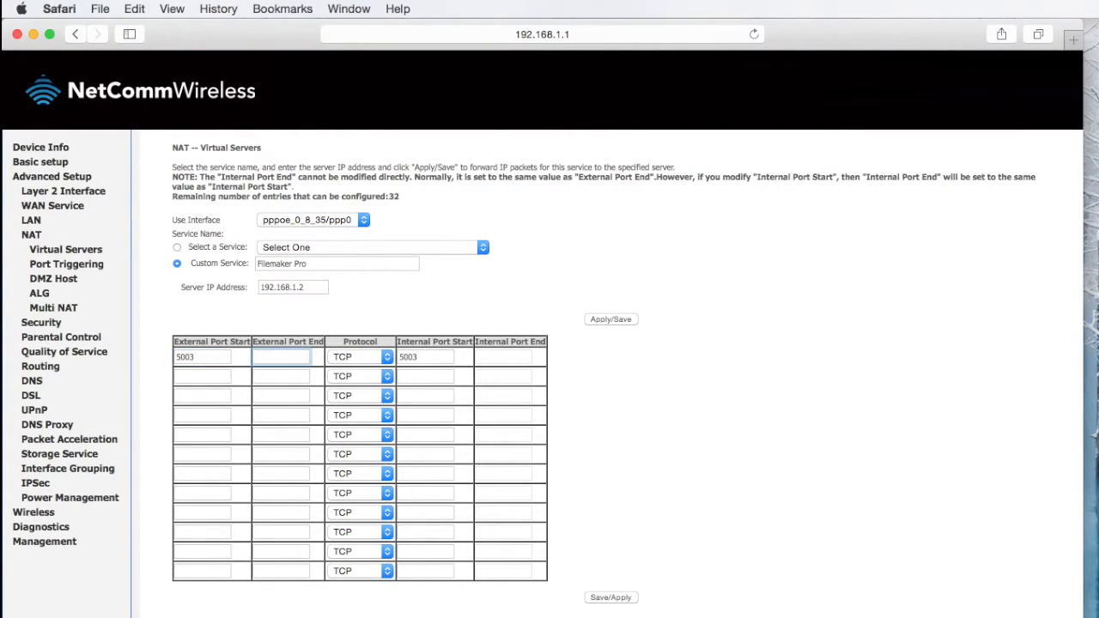
type("5003")
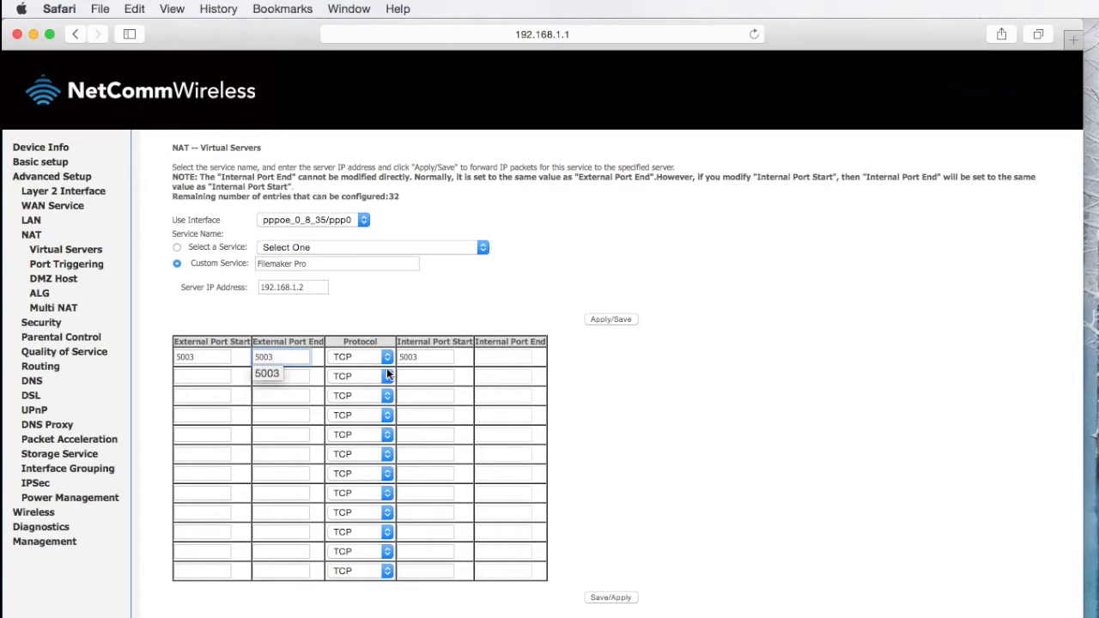
left_click(384, 356)
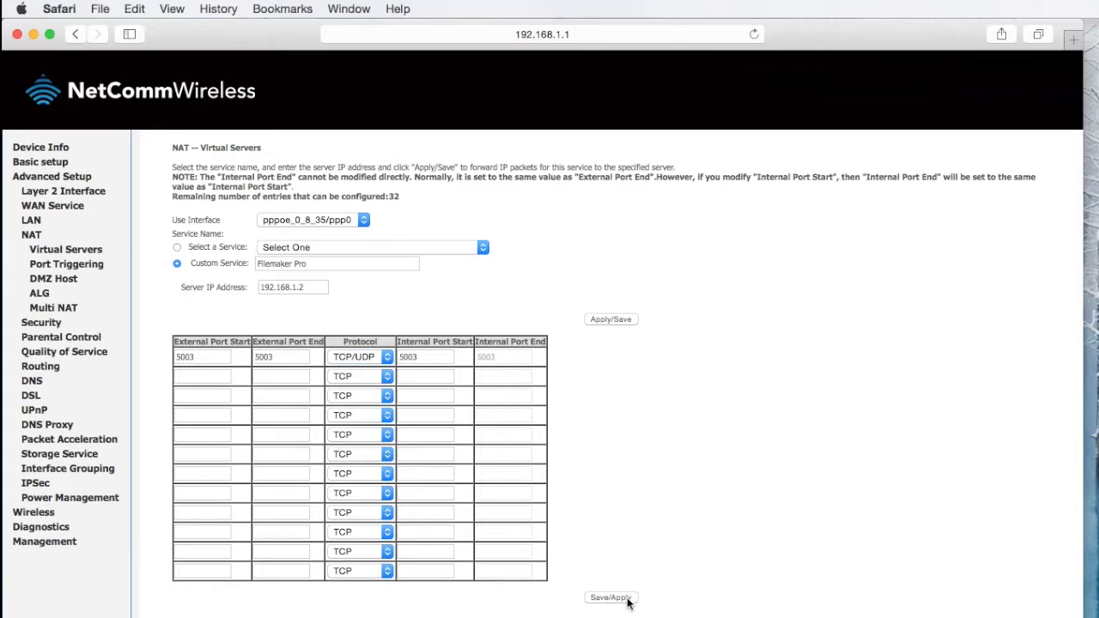
left_click(609, 596)
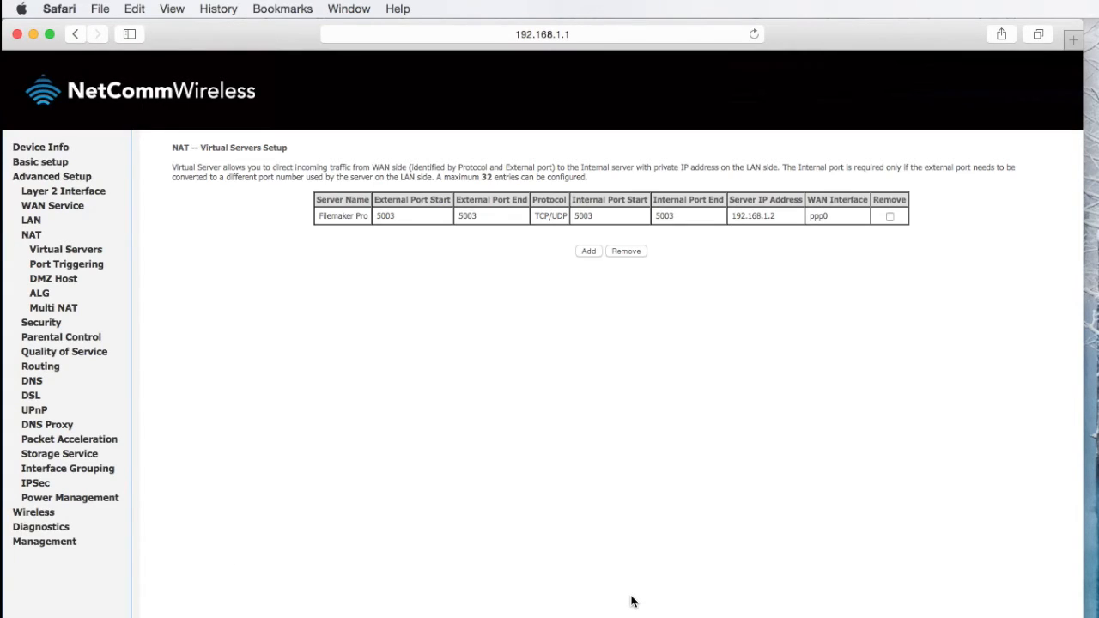
mouse_move(918, 282)
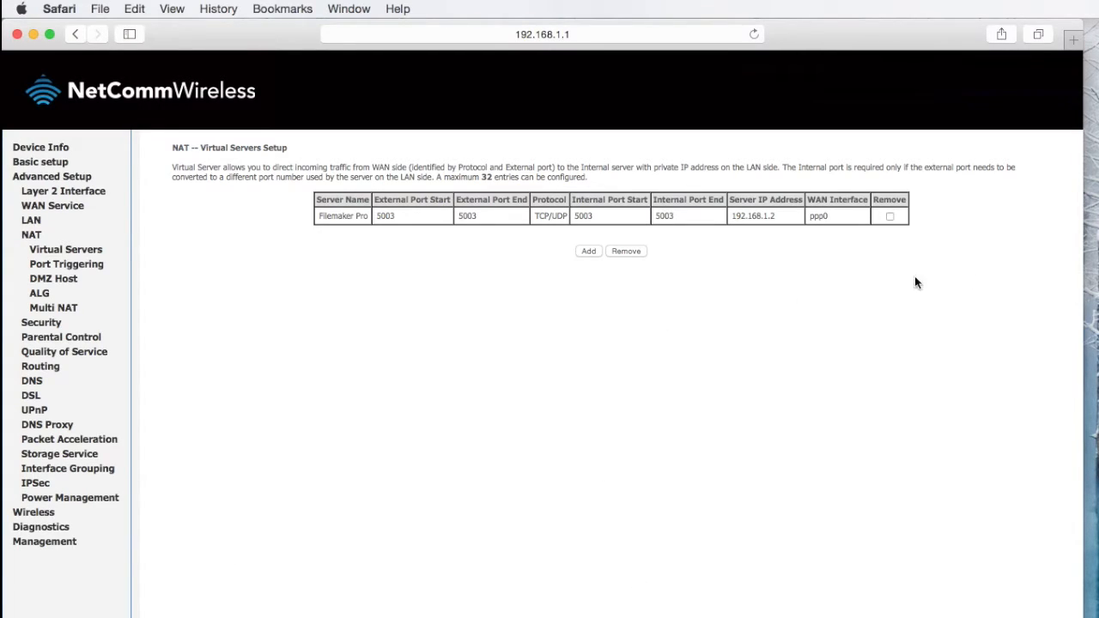
mouse_move(12, 34)
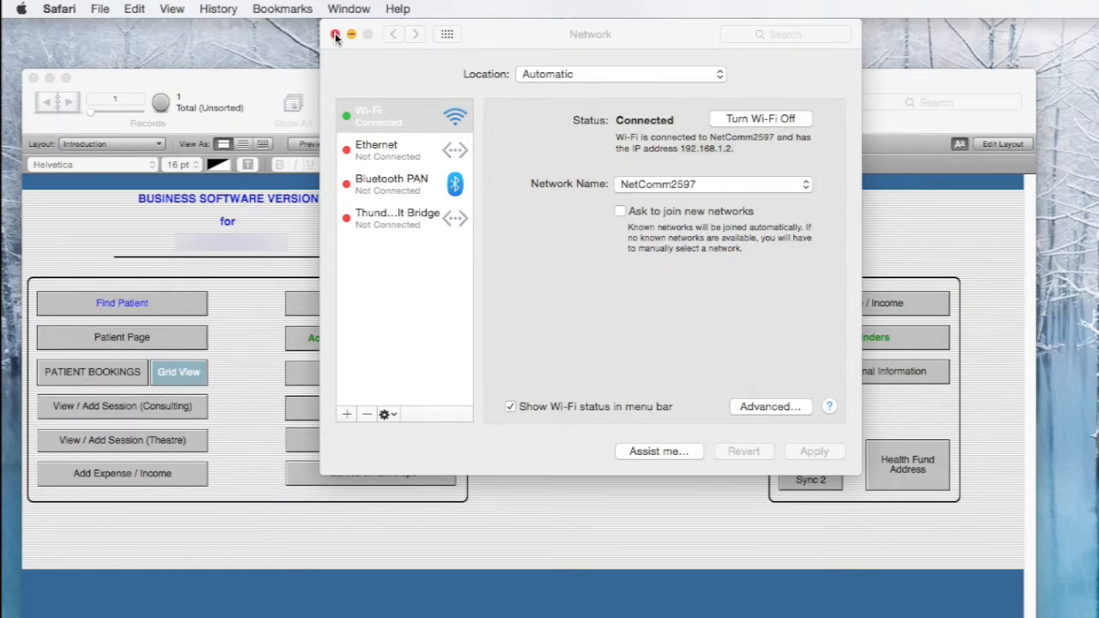
Step: Close the System Preferences Network window
left_click(336, 35)
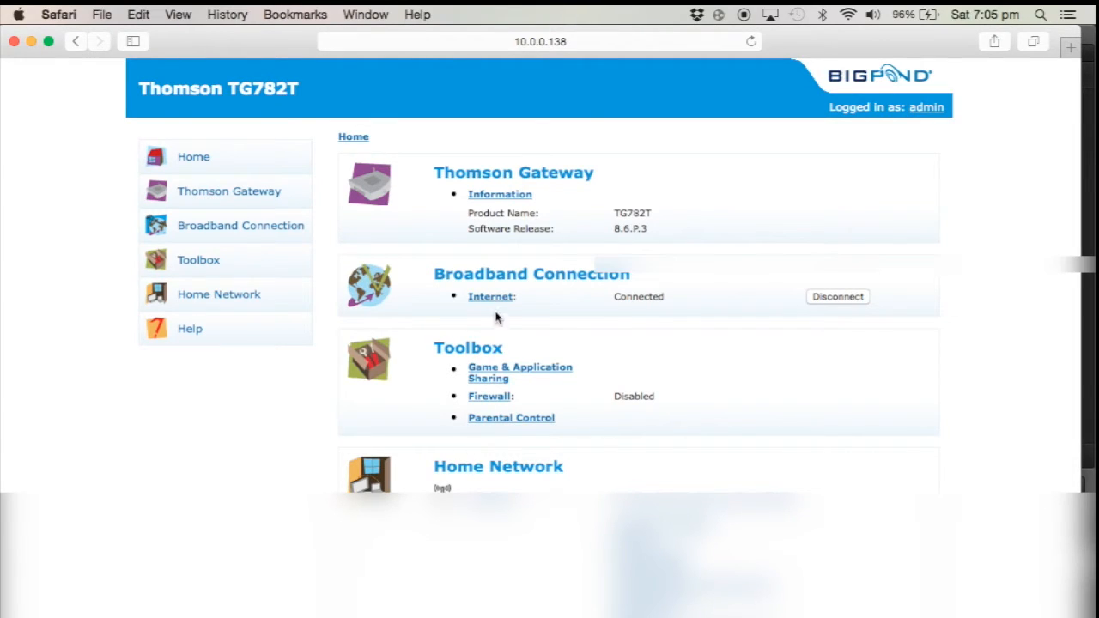
left_click(489, 297)
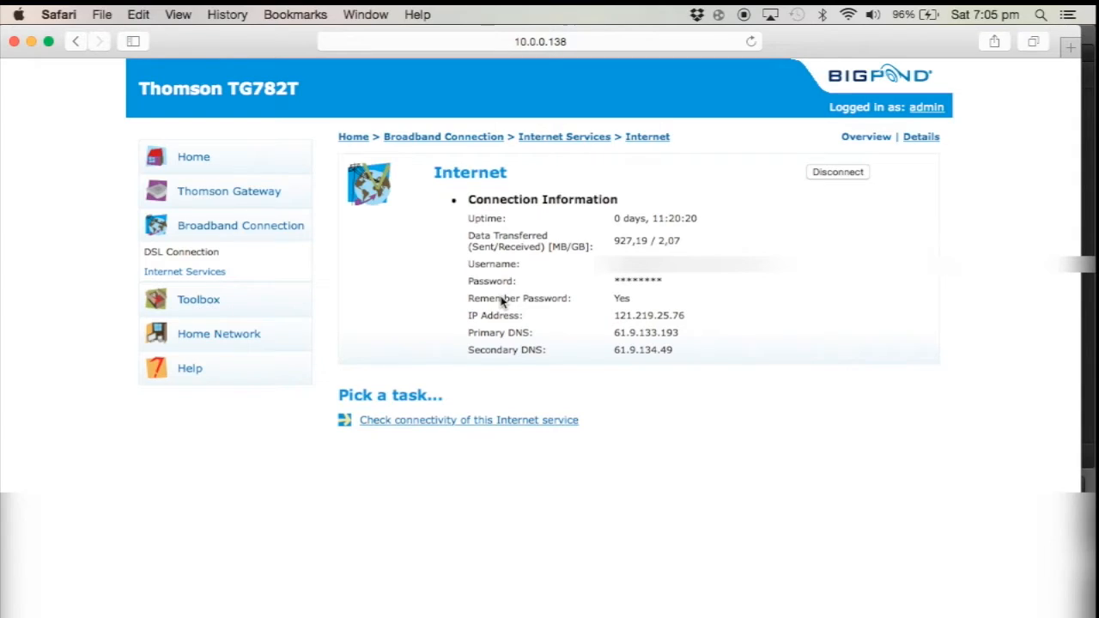
mouse_move(652, 332)
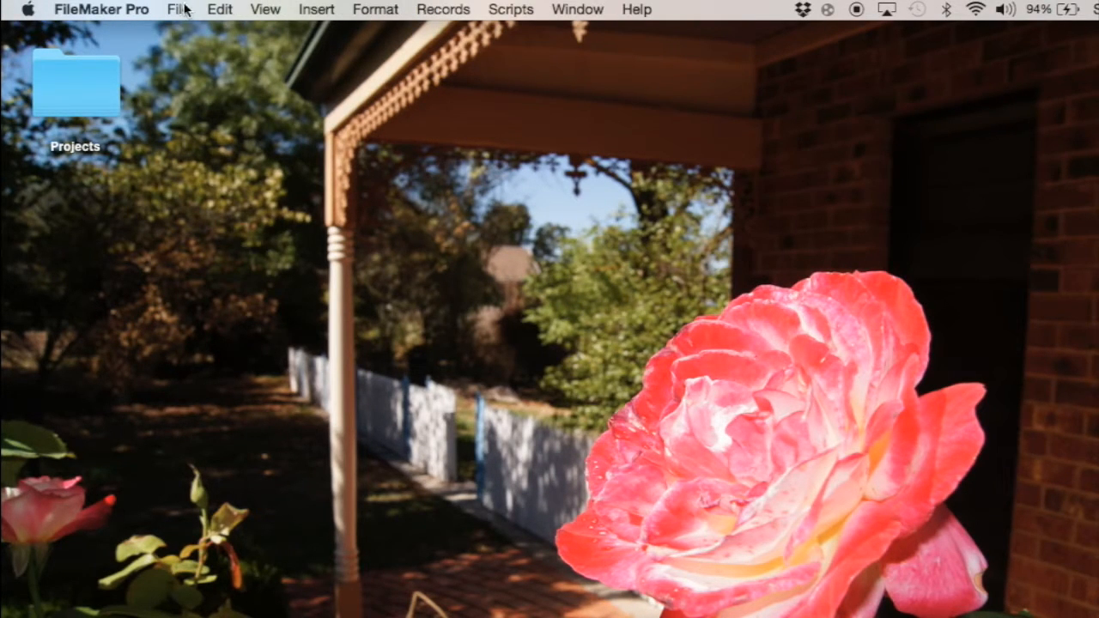
Step: In Open Remote File, switch to Favorite Hosts and add the modem's internet address
left_click(177, 9)
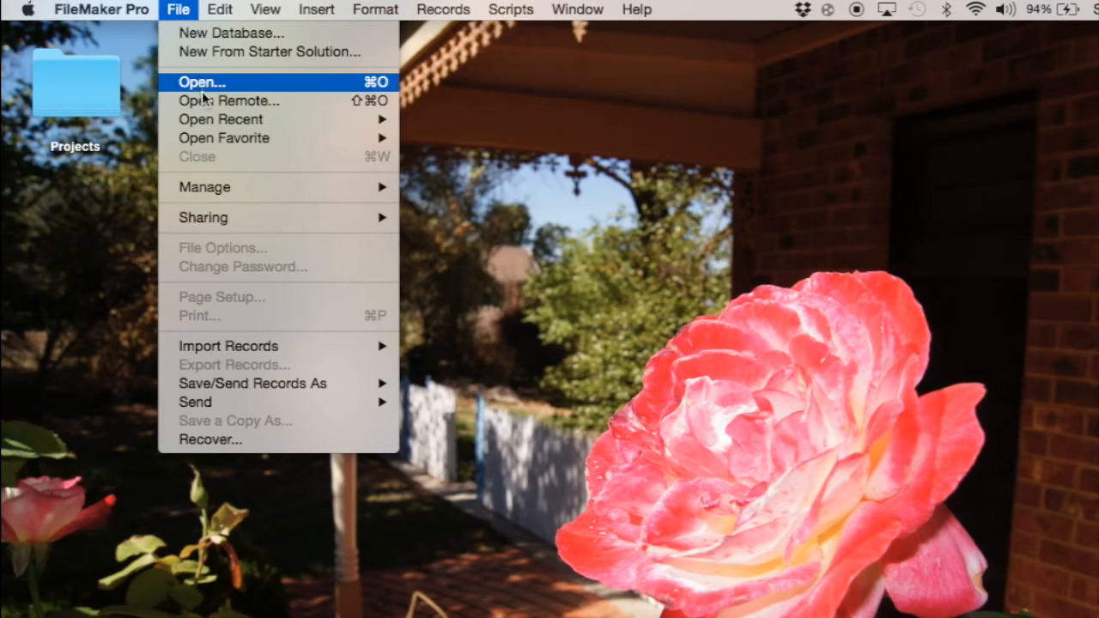
left_click(201, 82)
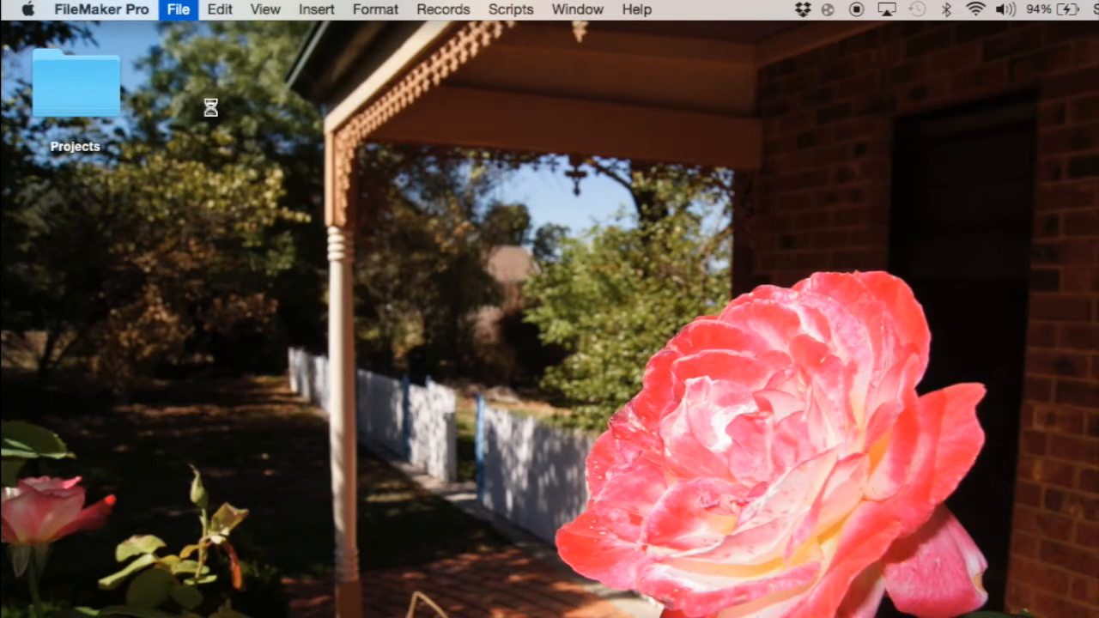
left_click(178, 10)
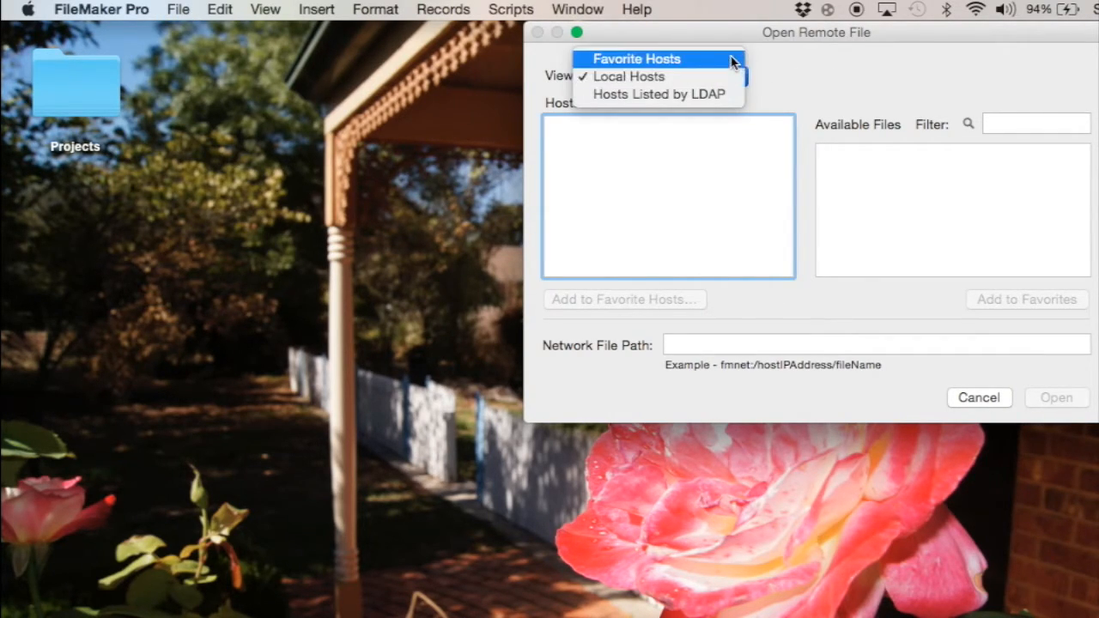
left_click(637, 59)
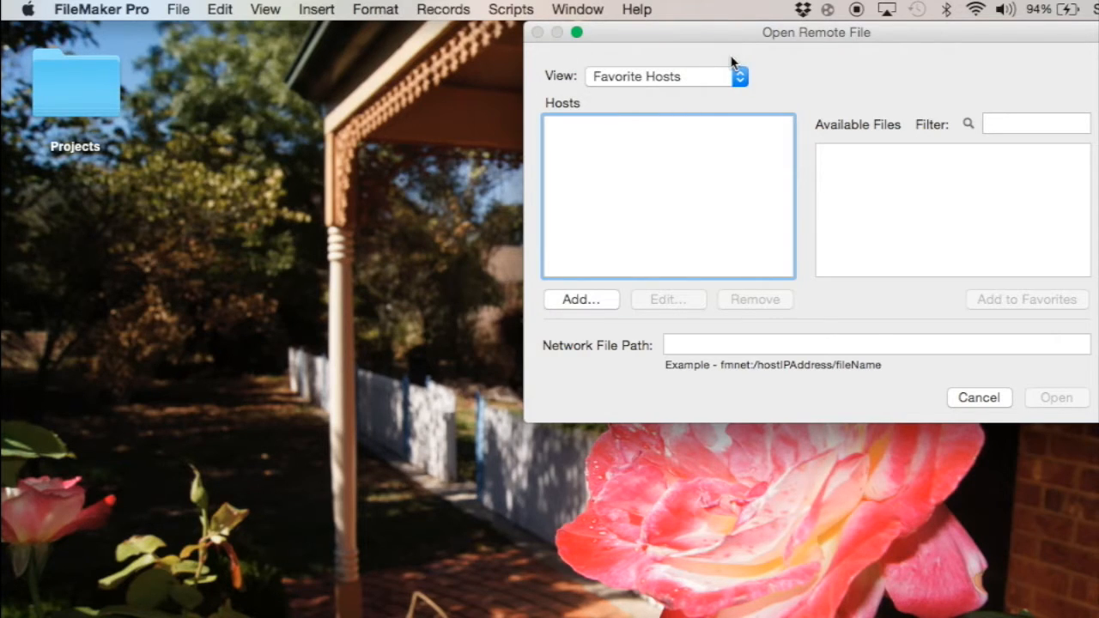
mouse_move(606, 300)
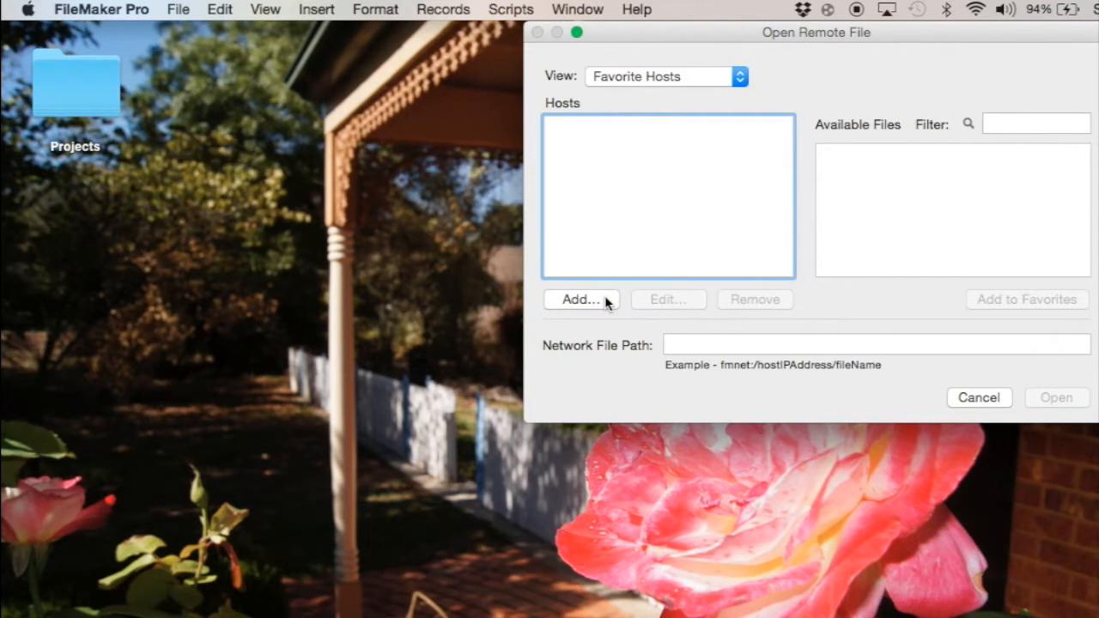
left_click(580, 299)
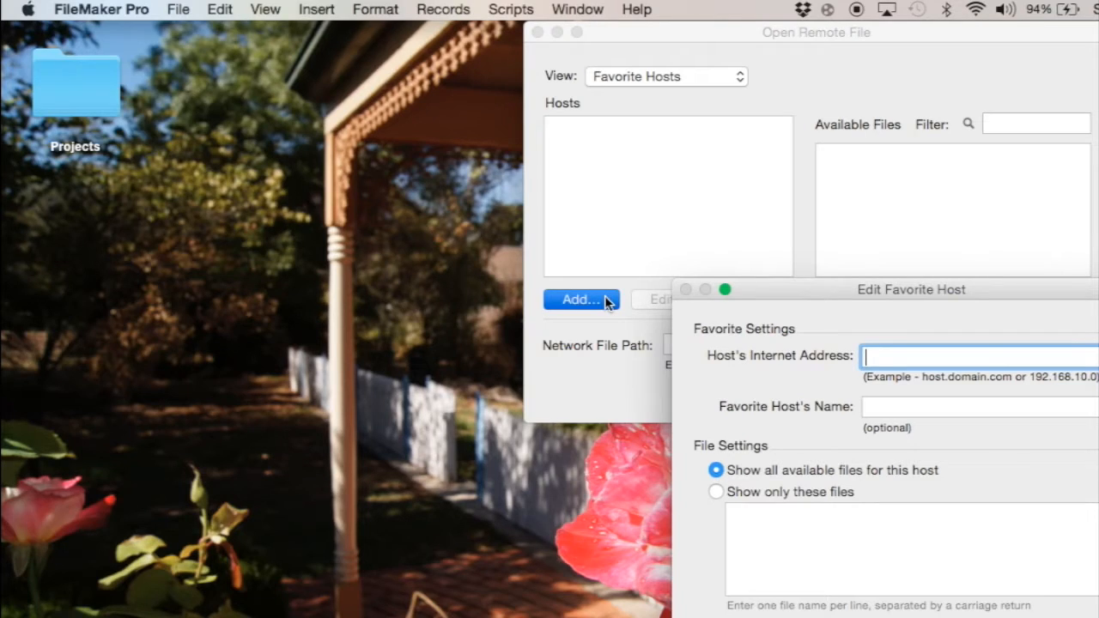
type("326.145.40.2")
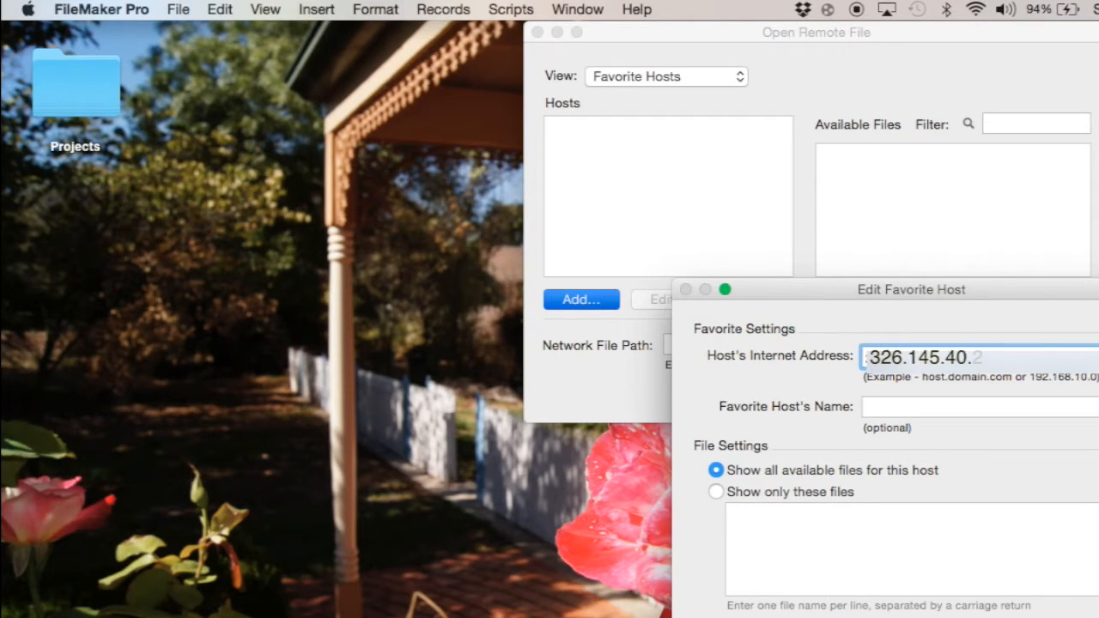
type("1")
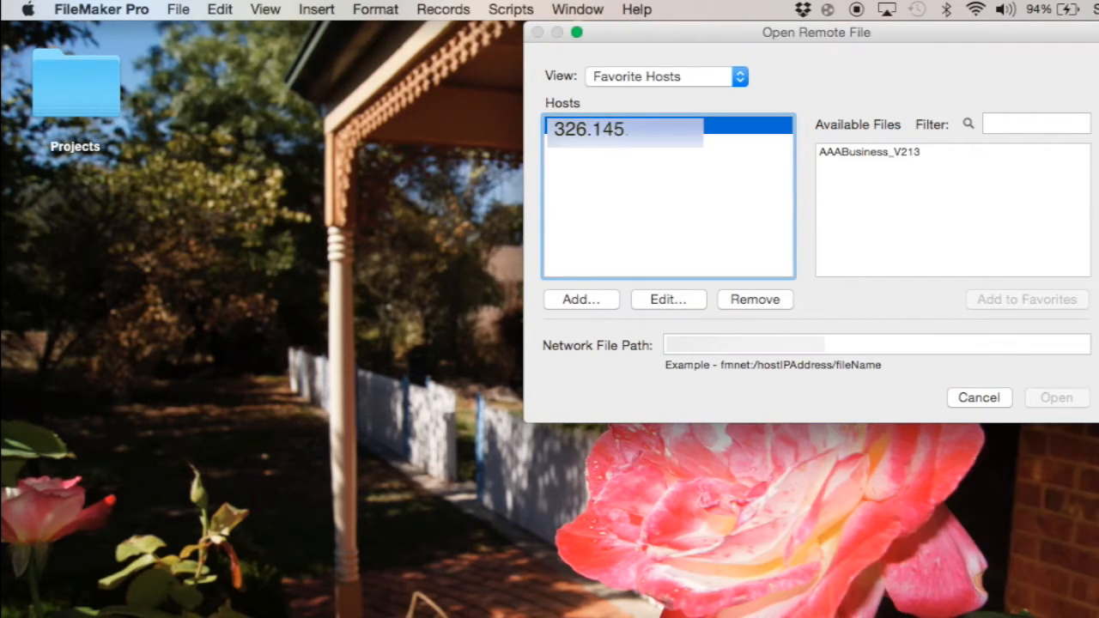
Step: Finish entering the host address and open AAABusiness_V213 from the remote host
type("40.21")
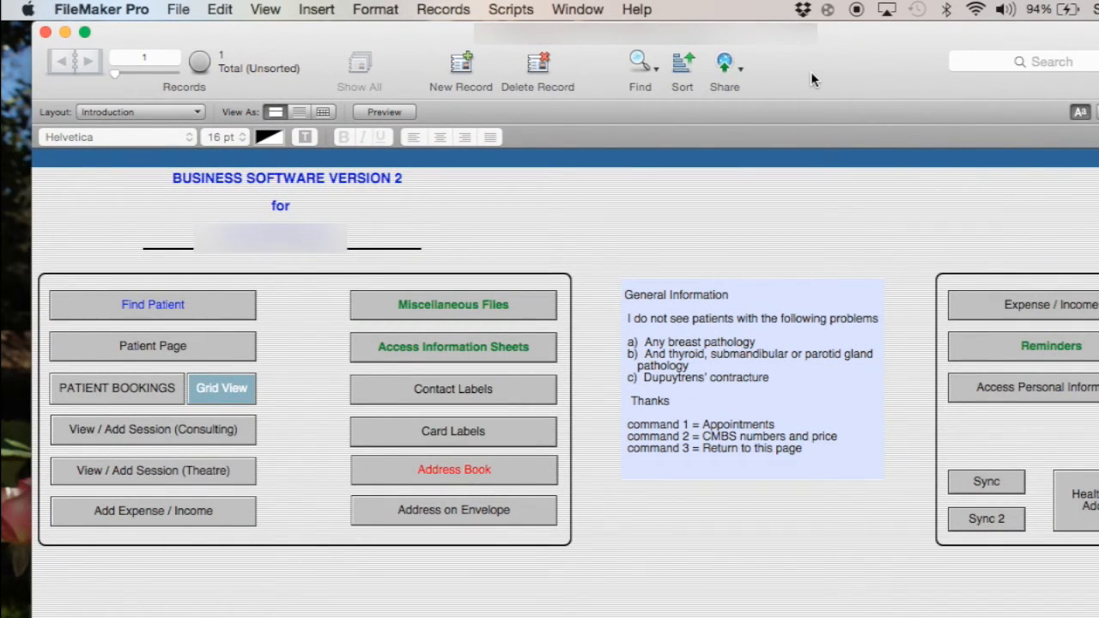
mouse_move(150, 24)
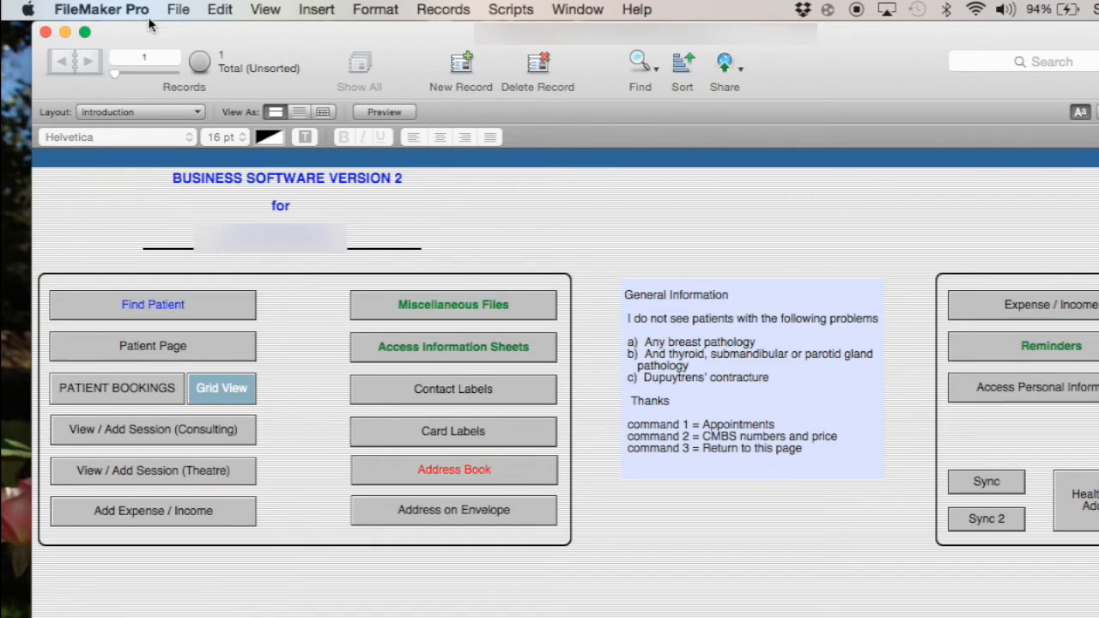
mouse_move(54, 49)
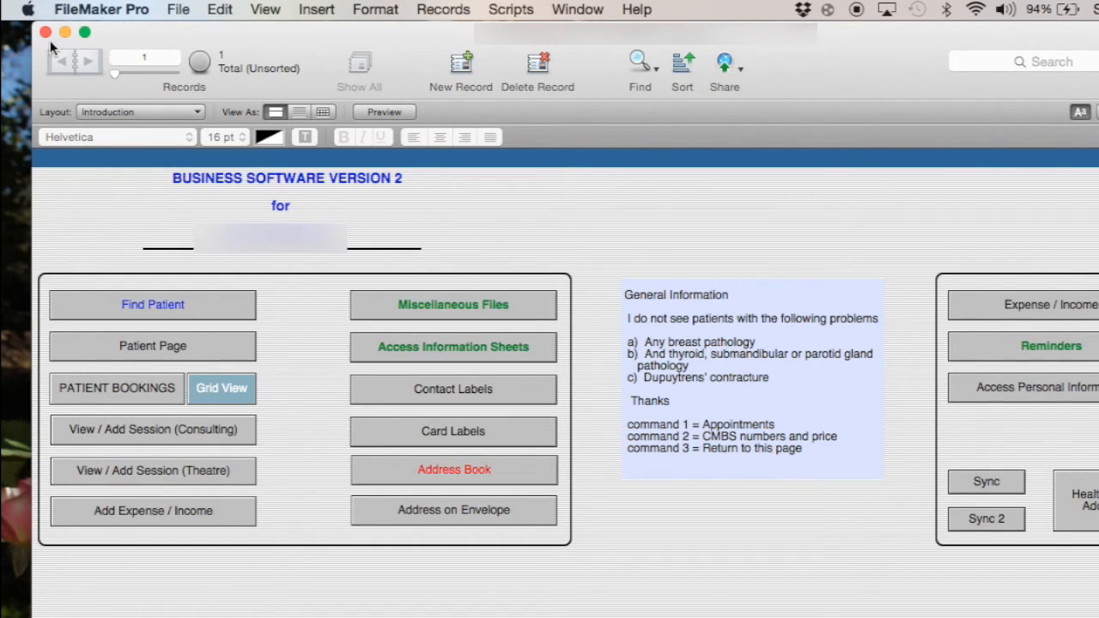